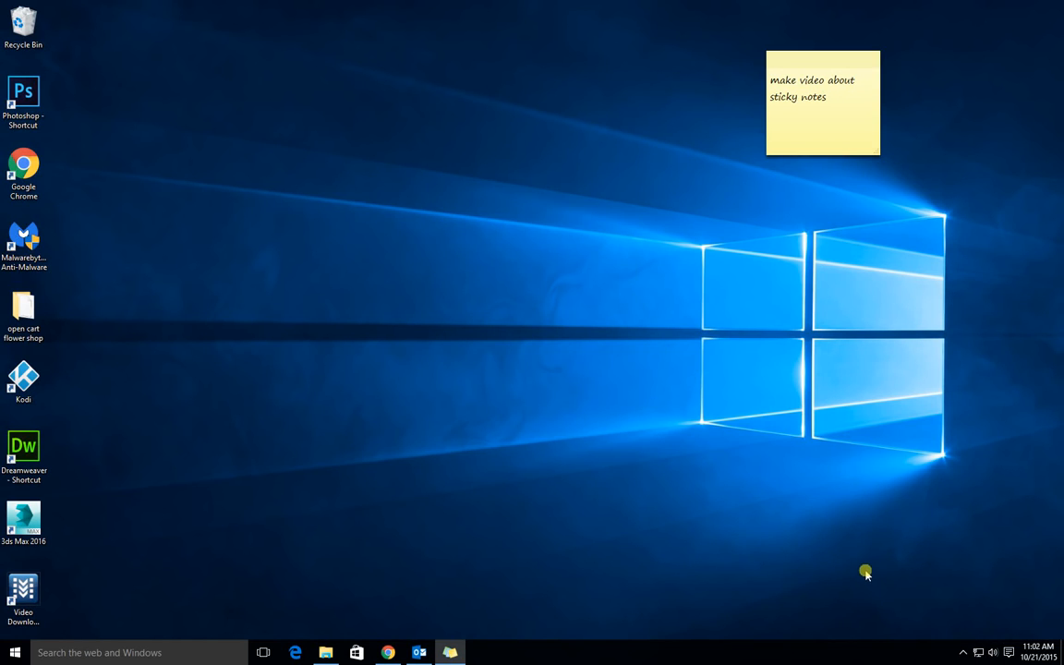
pyautogui.moveTo(580, 257)
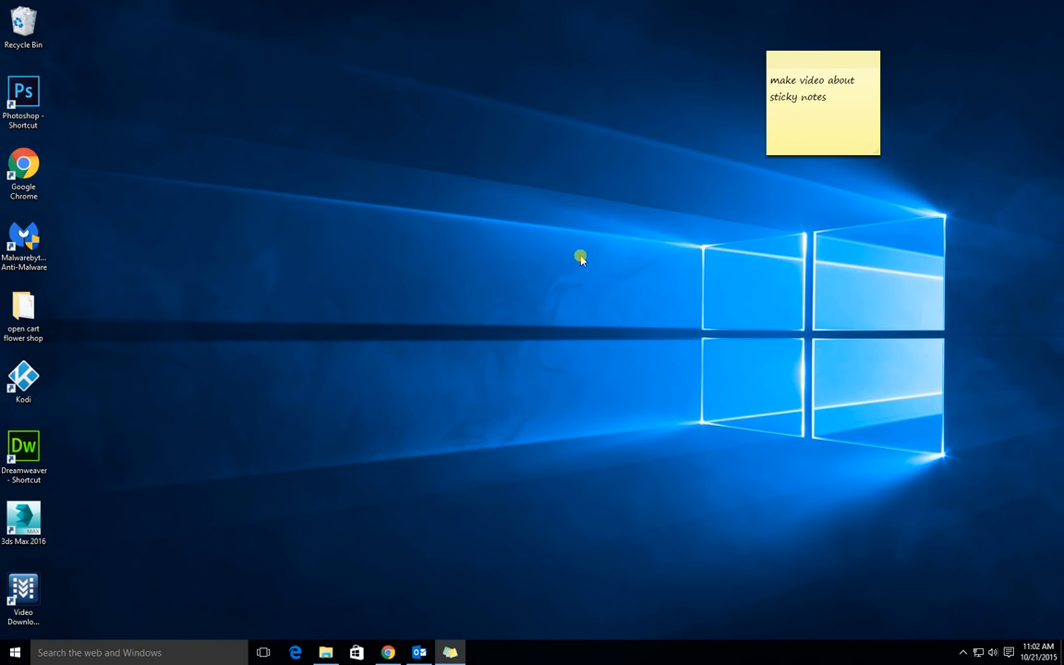
pyautogui.moveTo(566, 255)
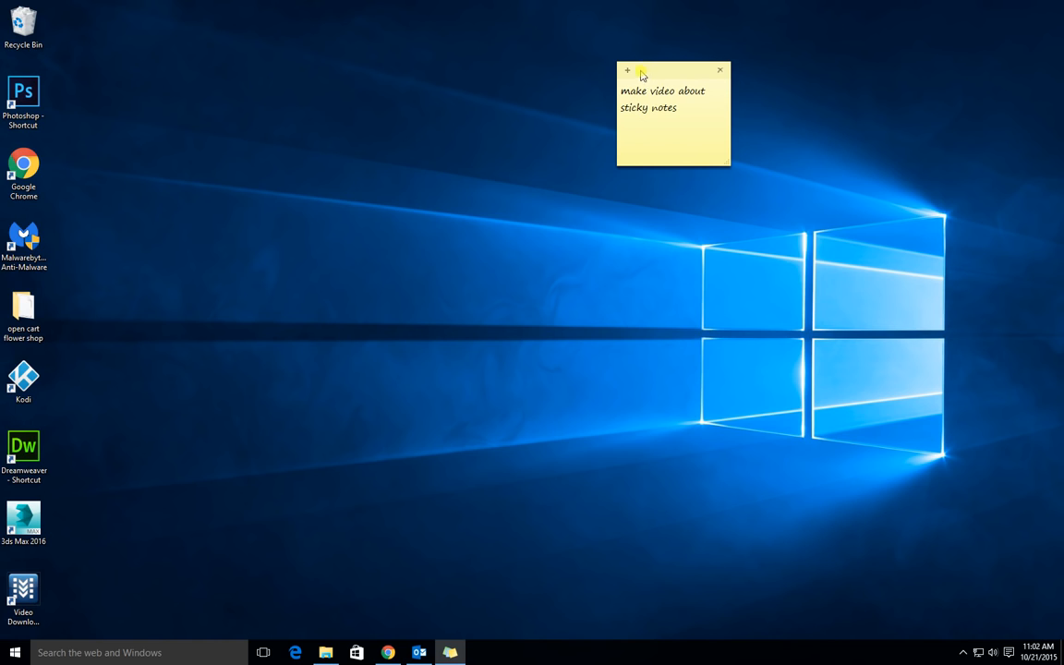
# Create a blank note, then delete the 'make video' note and the blank one, clearing the desktop
pyautogui.click(628, 70)
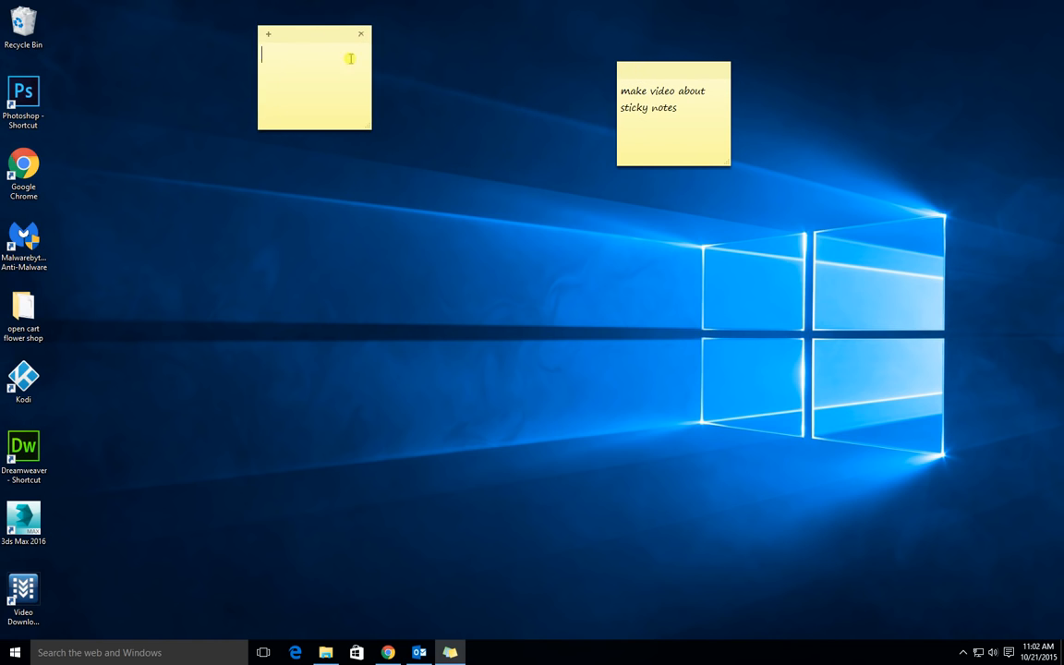
pyautogui.moveTo(673, 115); pyautogui.dragTo(976, 65)
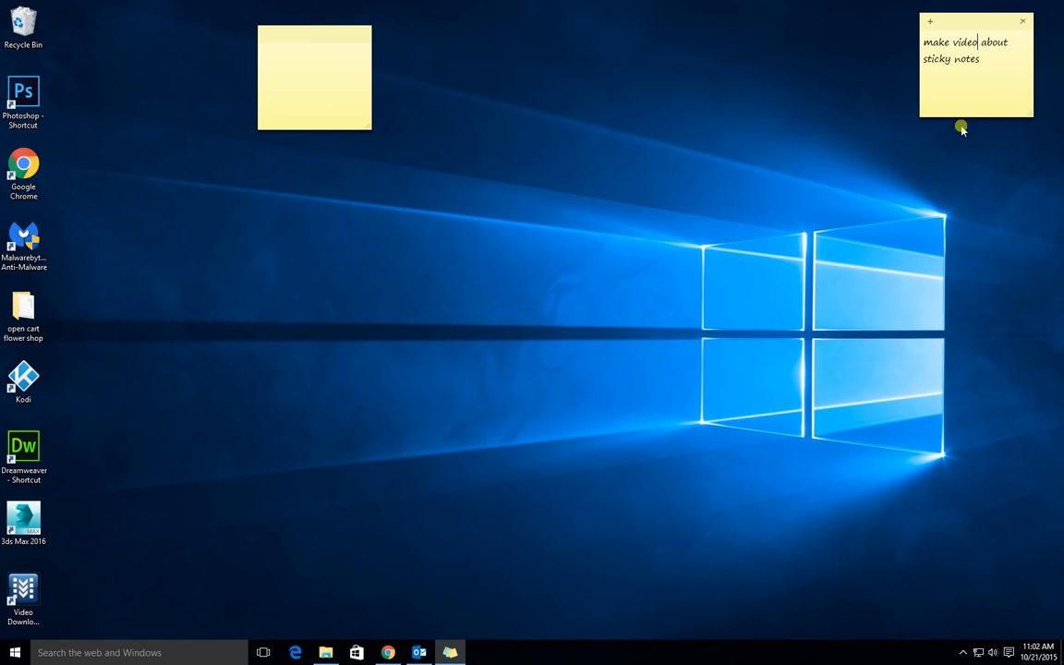
pyautogui.click(1024, 20)
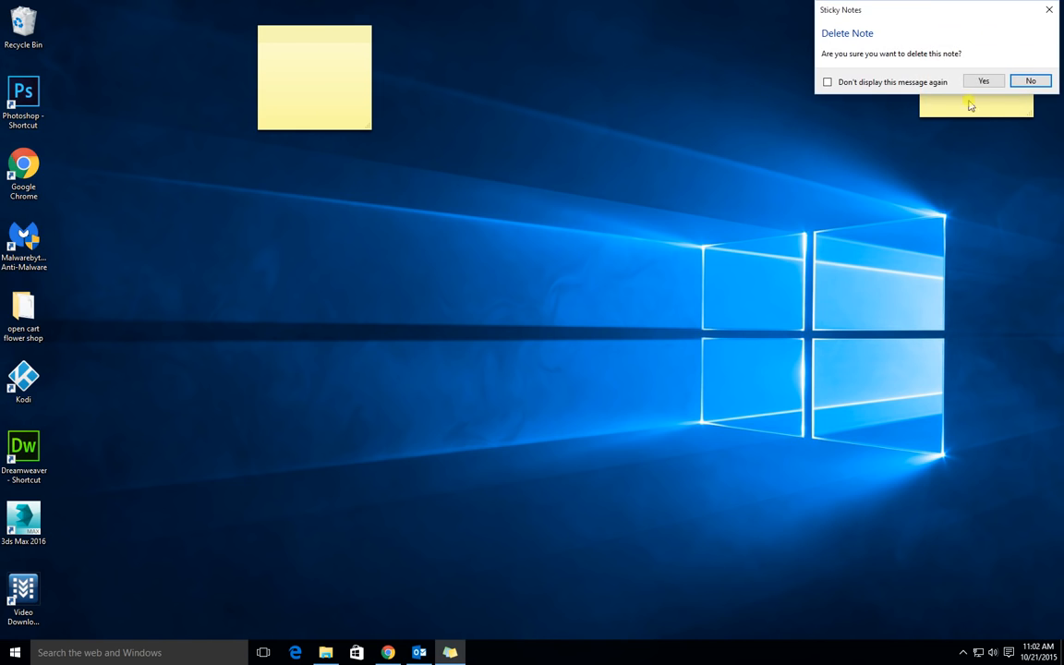
pyautogui.click(1031, 81)
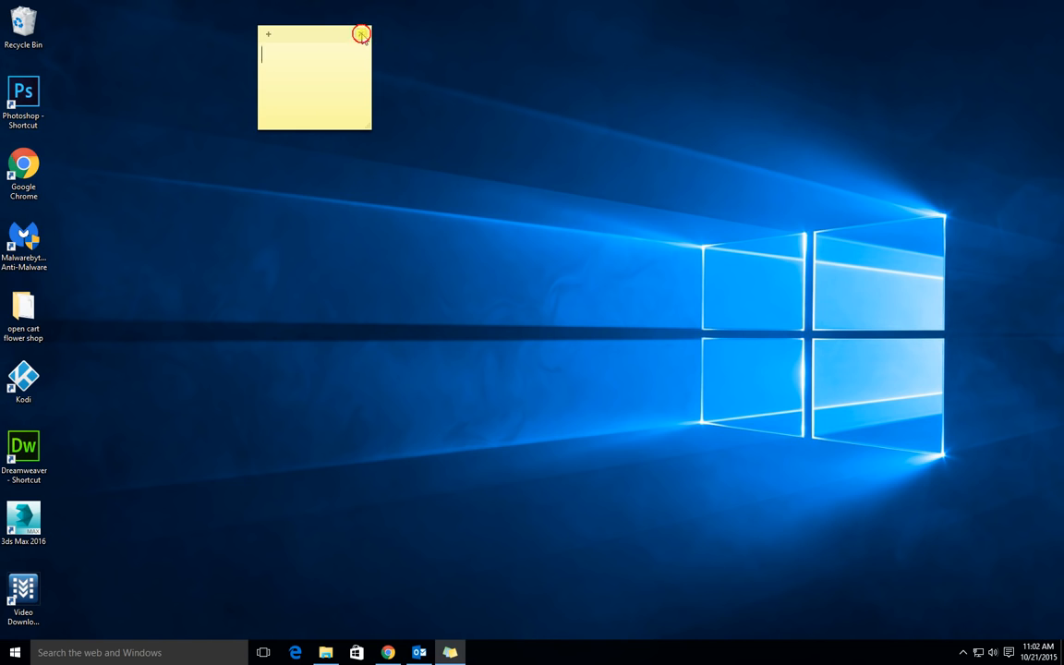
pyautogui.click(362, 33)
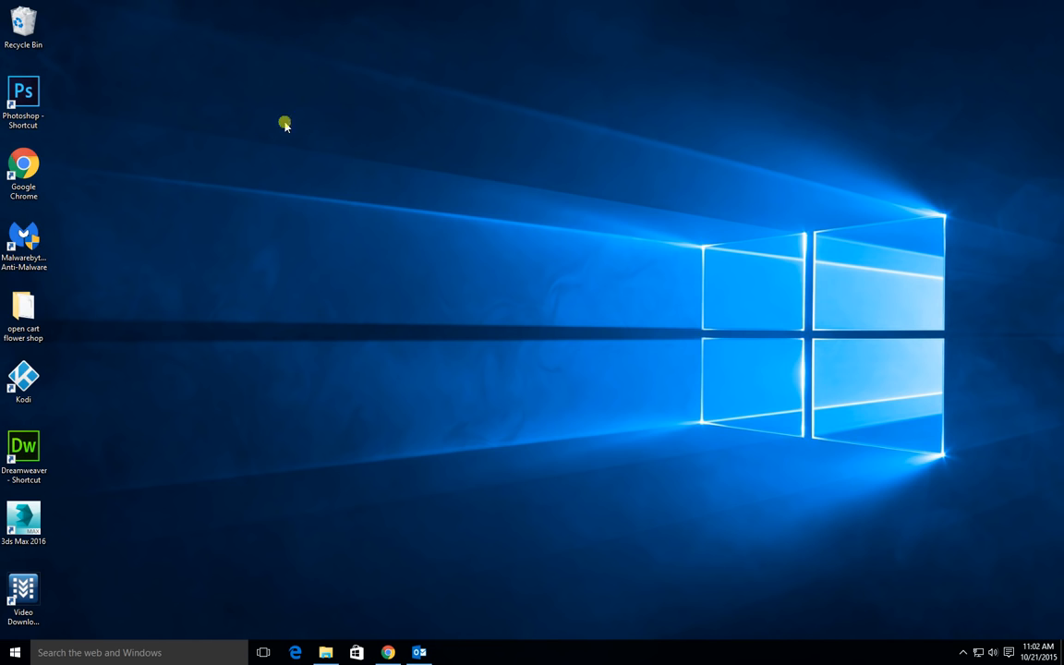
pyautogui.moveTo(159, 395)
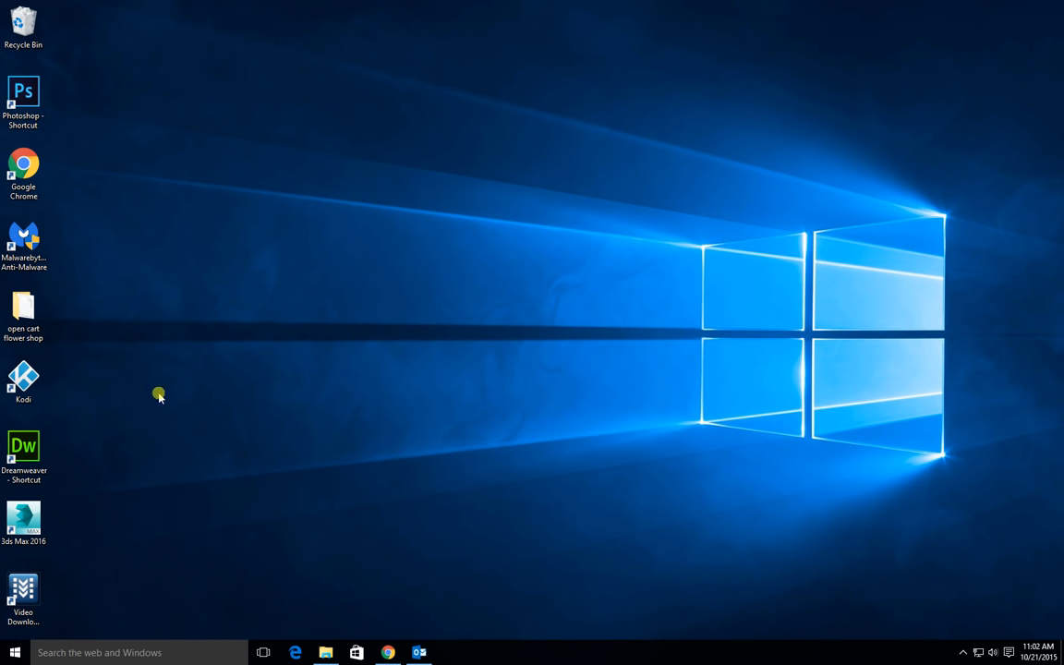
# Scroll the Start menu's full app list down to Windows Accessories where Sticky Notes appears
pyautogui.click(15, 652)
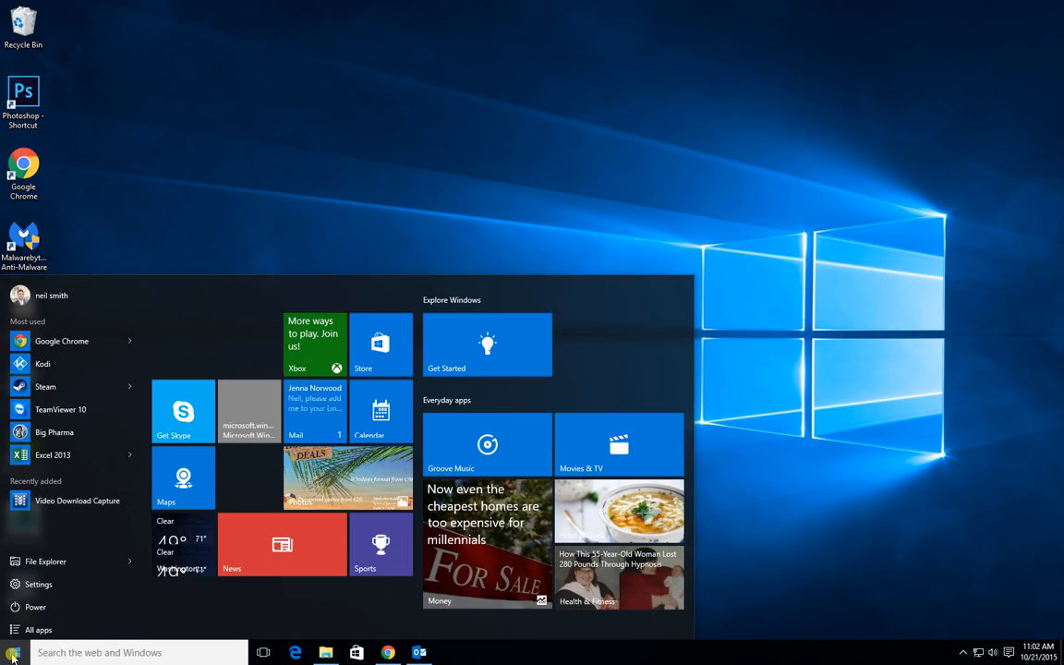
pyautogui.click(39, 628)
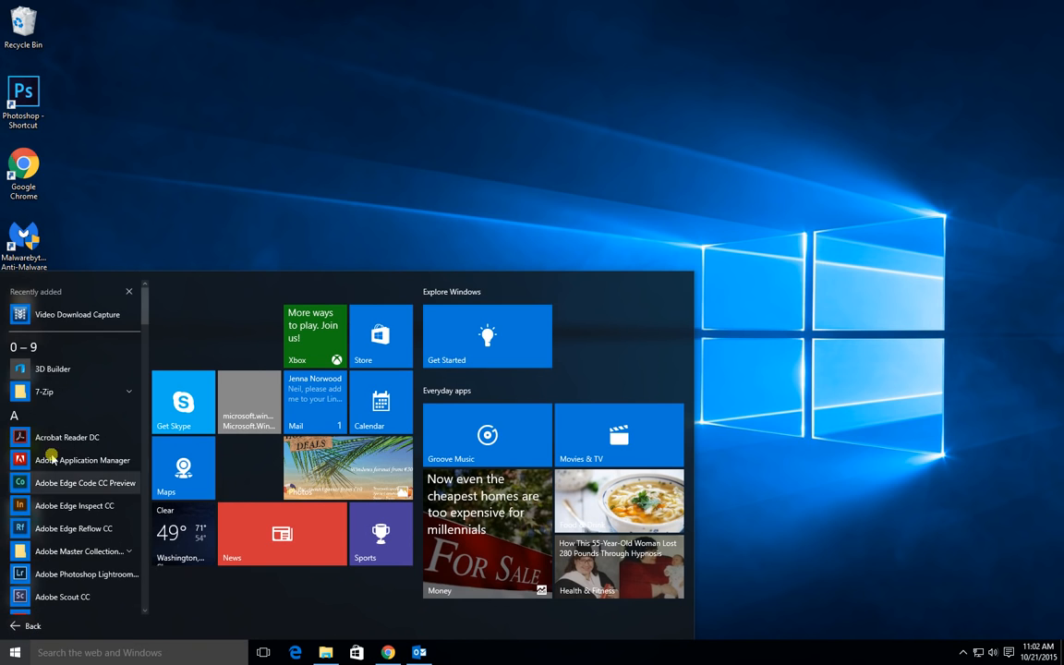
pyautogui.scroll(-3)
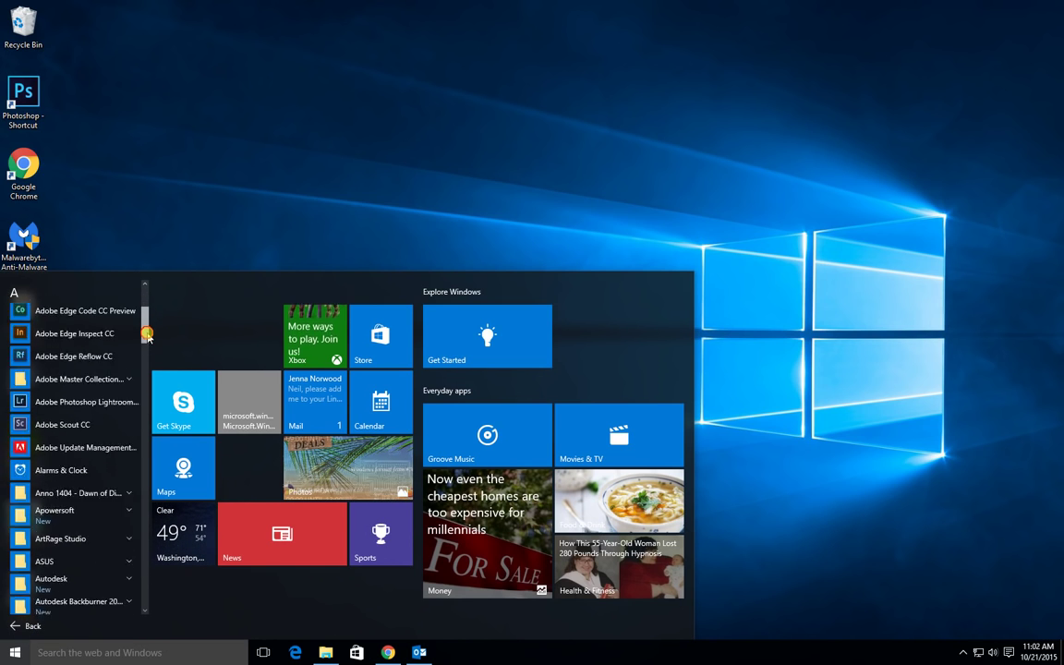
pyautogui.scroll(-3)
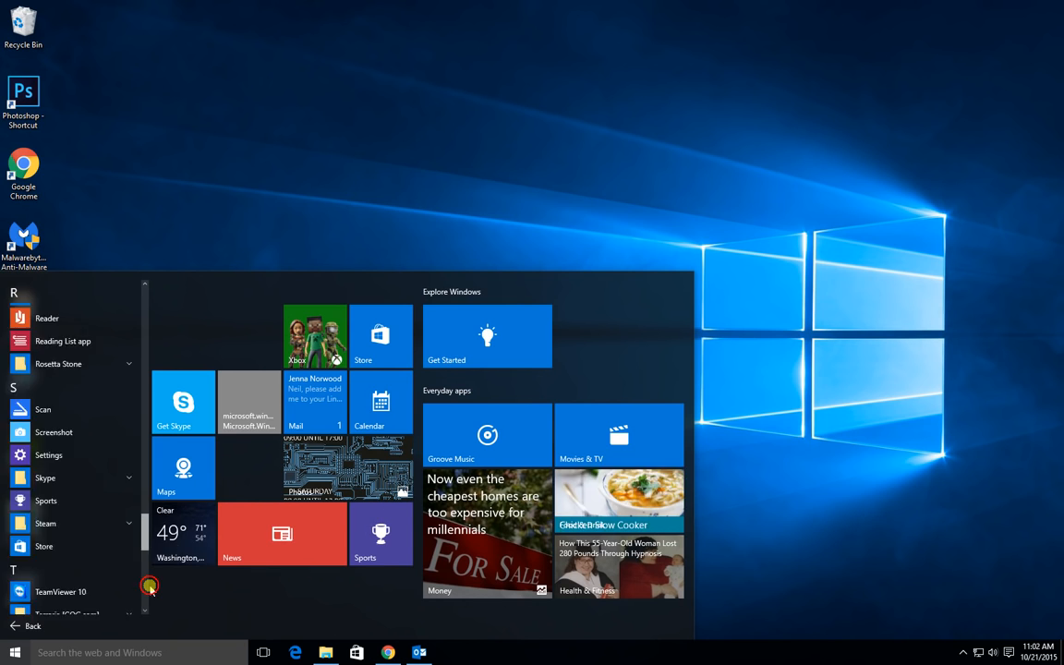
pyautogui.scroll(-3)
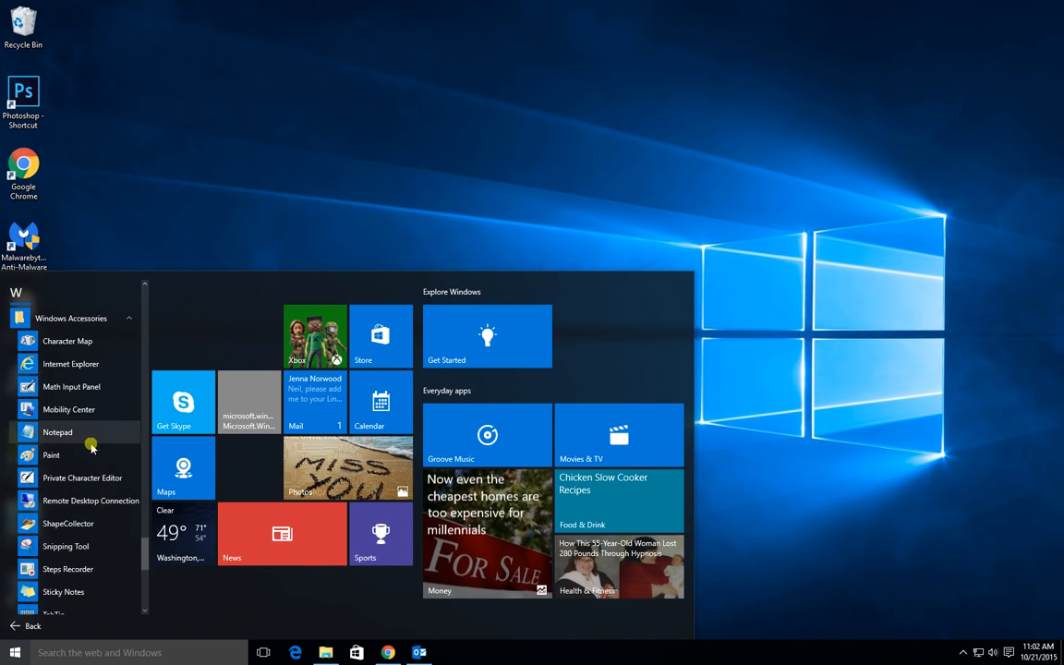
pyautogui.scroll(-3)
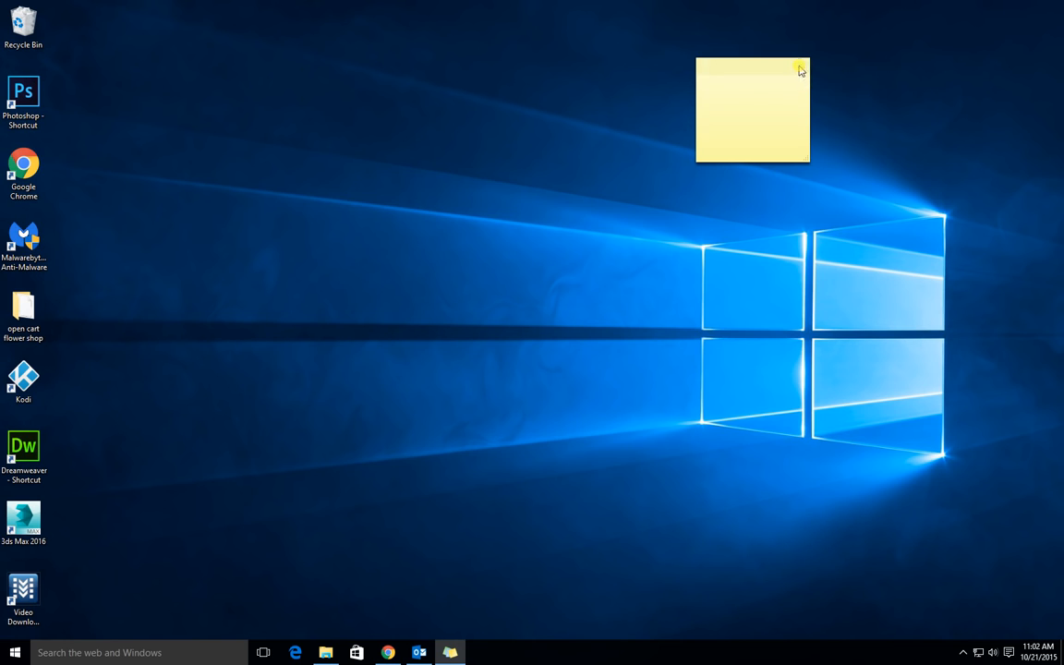
# Place the new note at the top right and write 'sticky note' in it
pyautogui.click(800, 69)
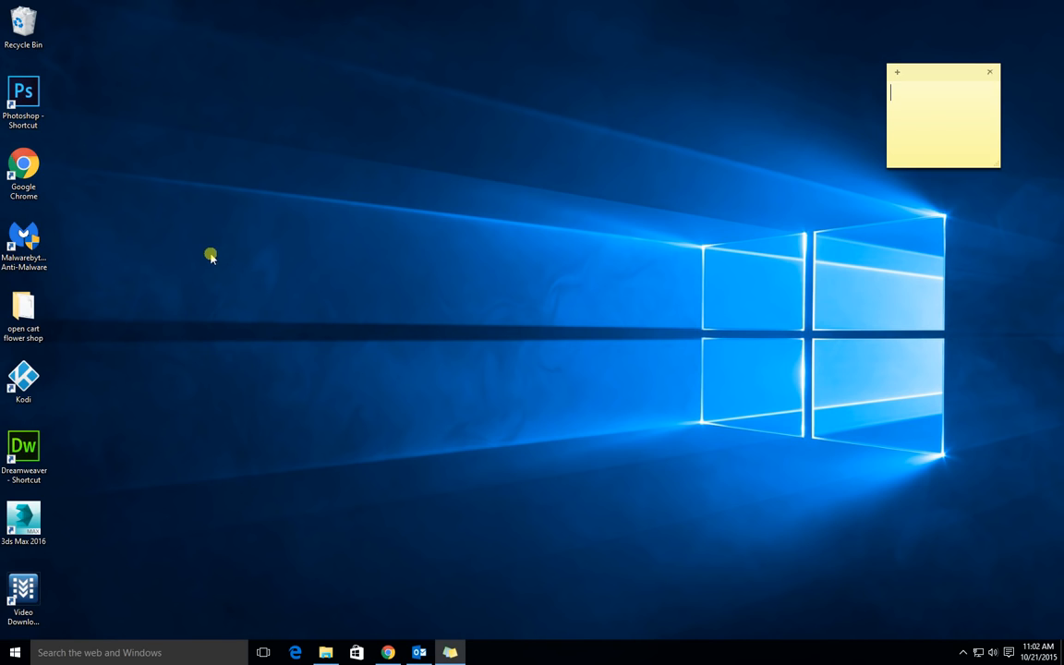
pyautogui.write('s')
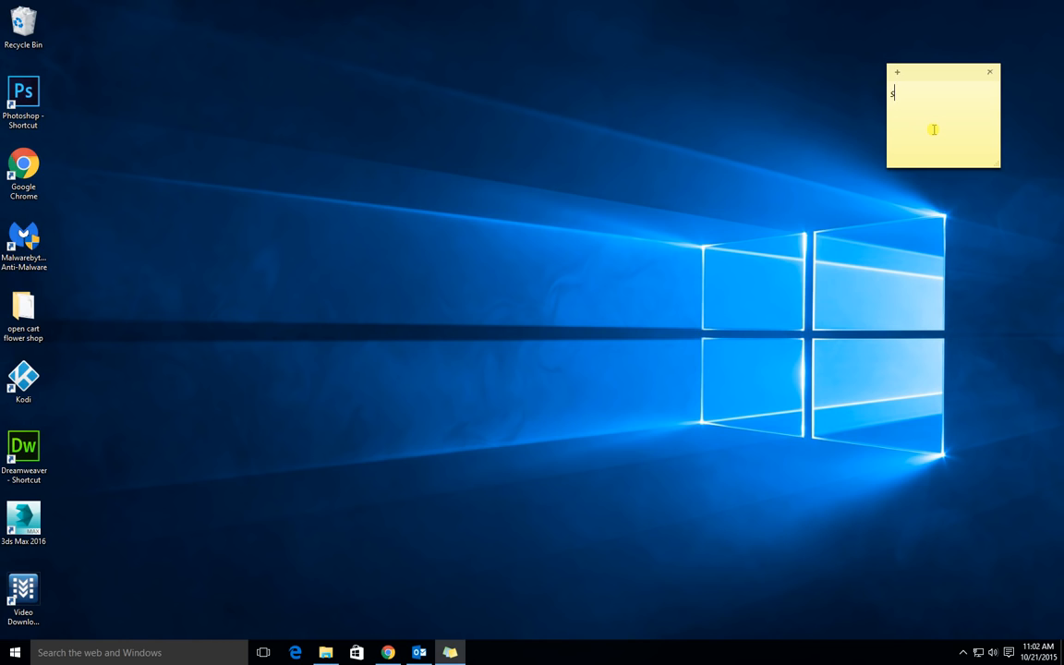
pyautogui.write('sticky note')
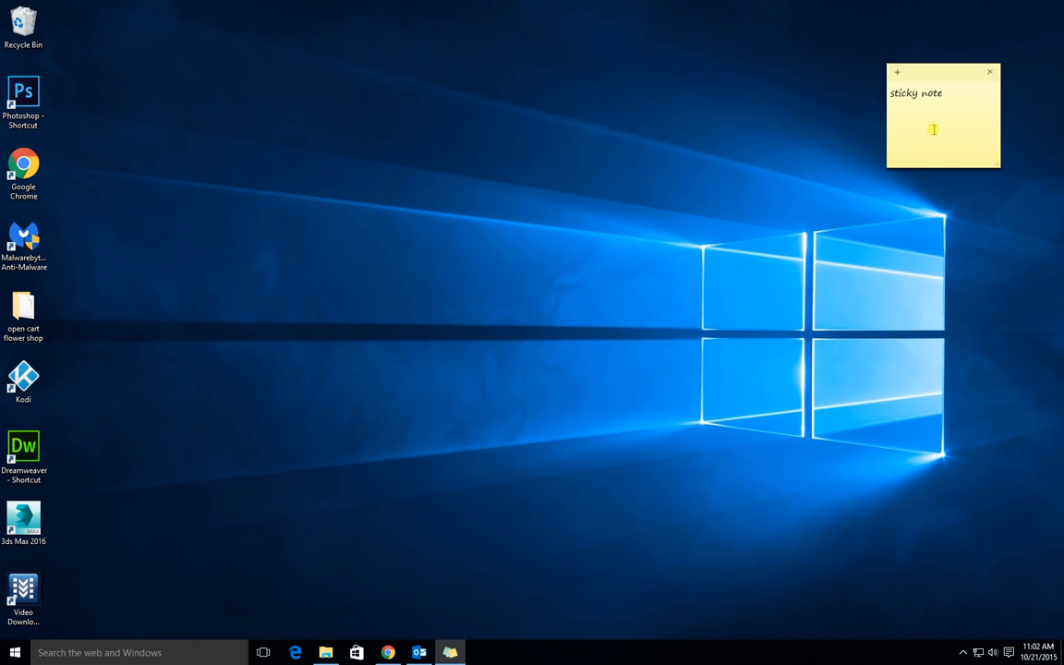
pyautogui.click(573, 441)
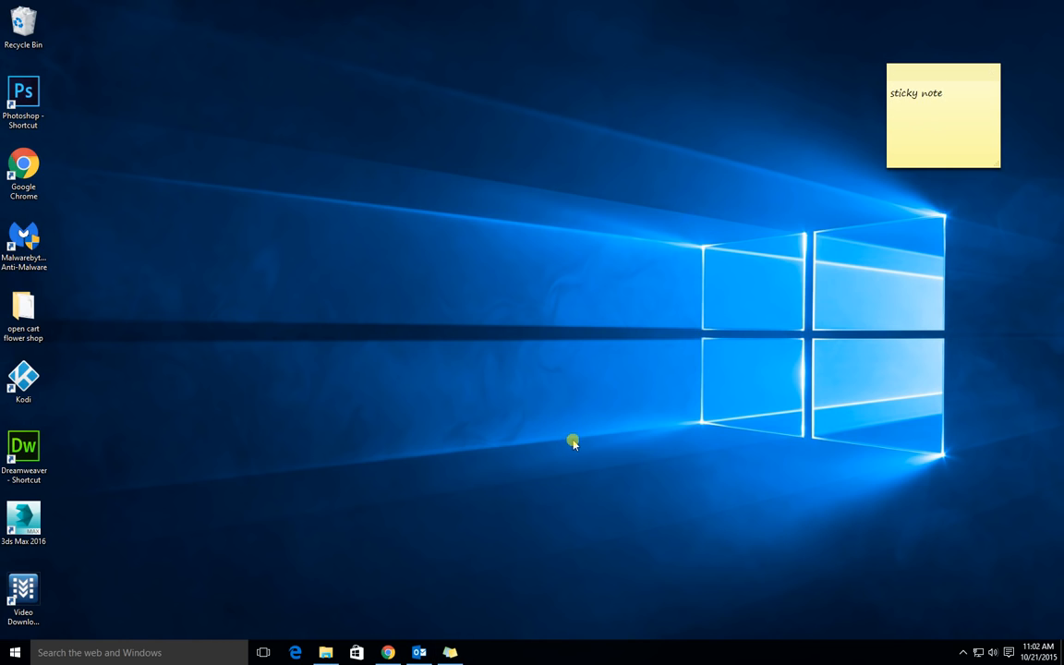